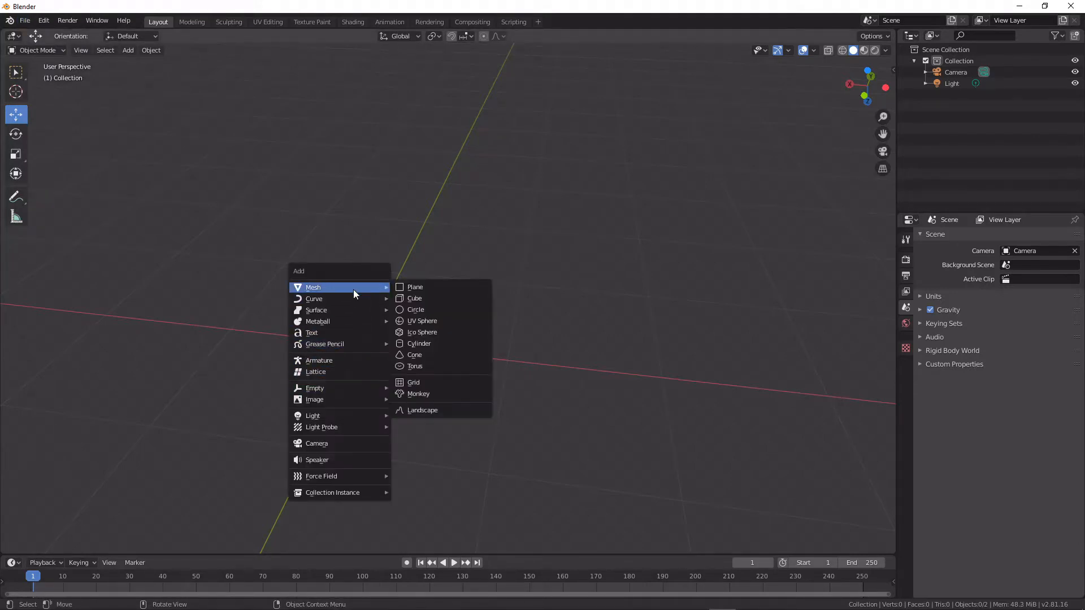
{"action": "mouse_move", "coordinate": [339, 333]}
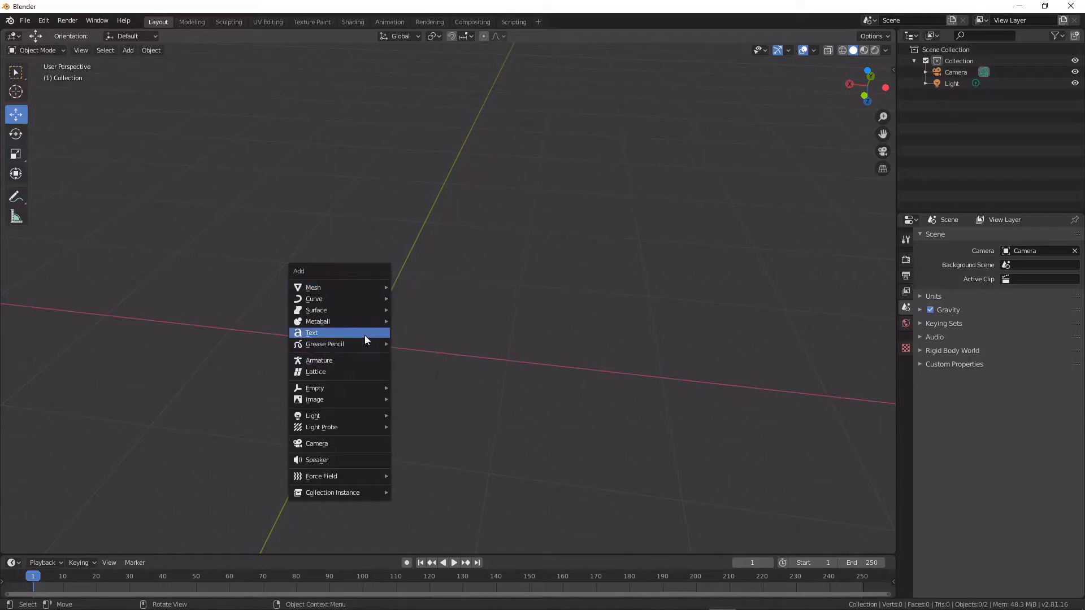
Enable the Extra Objects add-ons by searching 'ex' in Preferences, then close Preferences.
{"action": "left_click", "coordinate": [266, 251]}
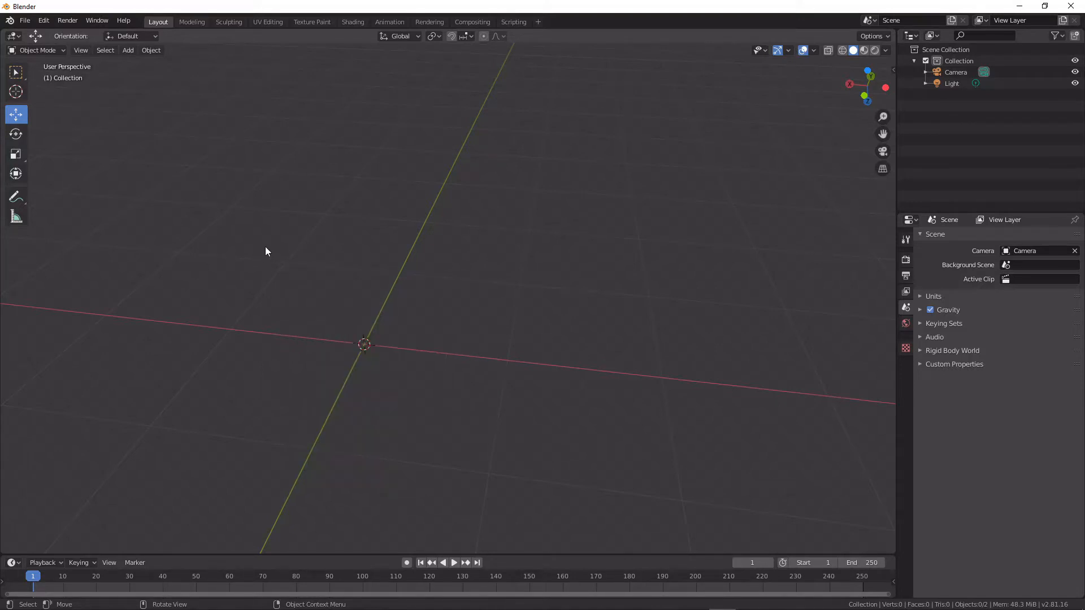
{"action": "left_click", "coordinate": [24, 21]}
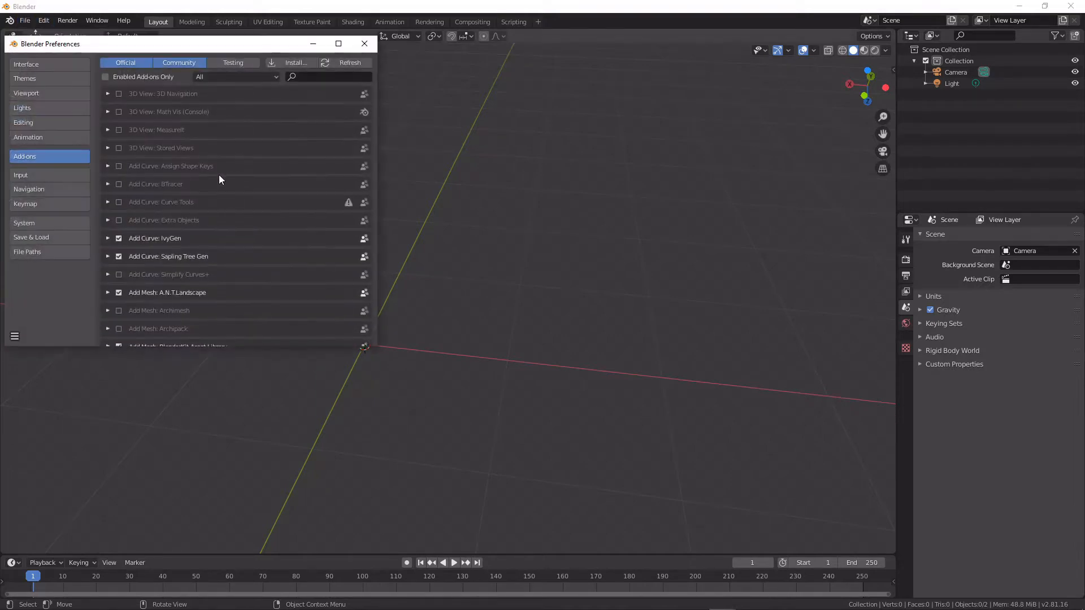
{"action": "left_click", "coordinate": [329, 76]}
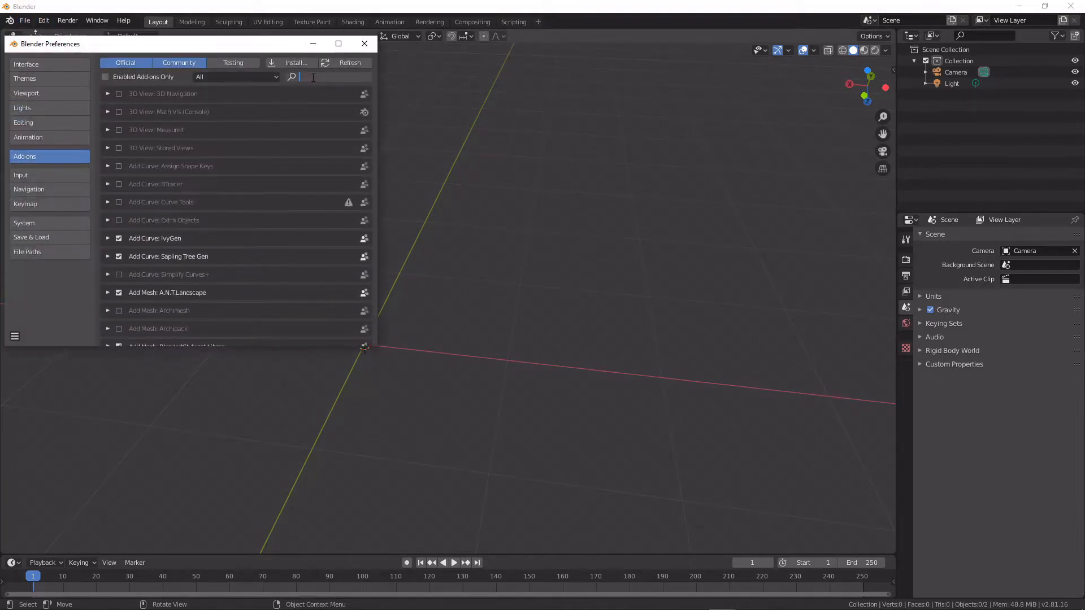
{"action": "type", "text": "ex"}
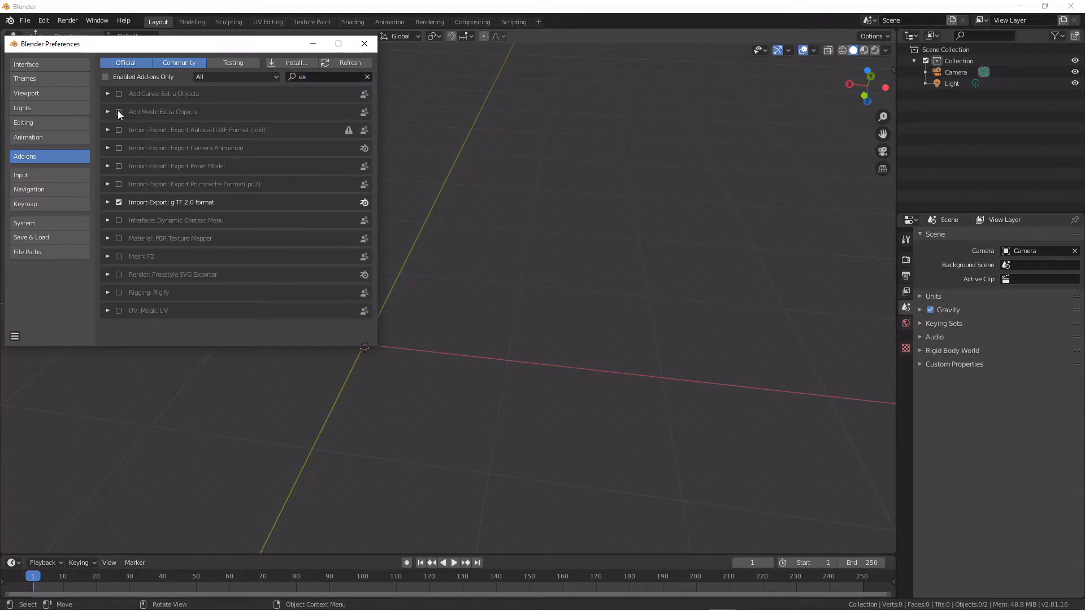
{"action": "left_click", "coordinate": [118, 93]}
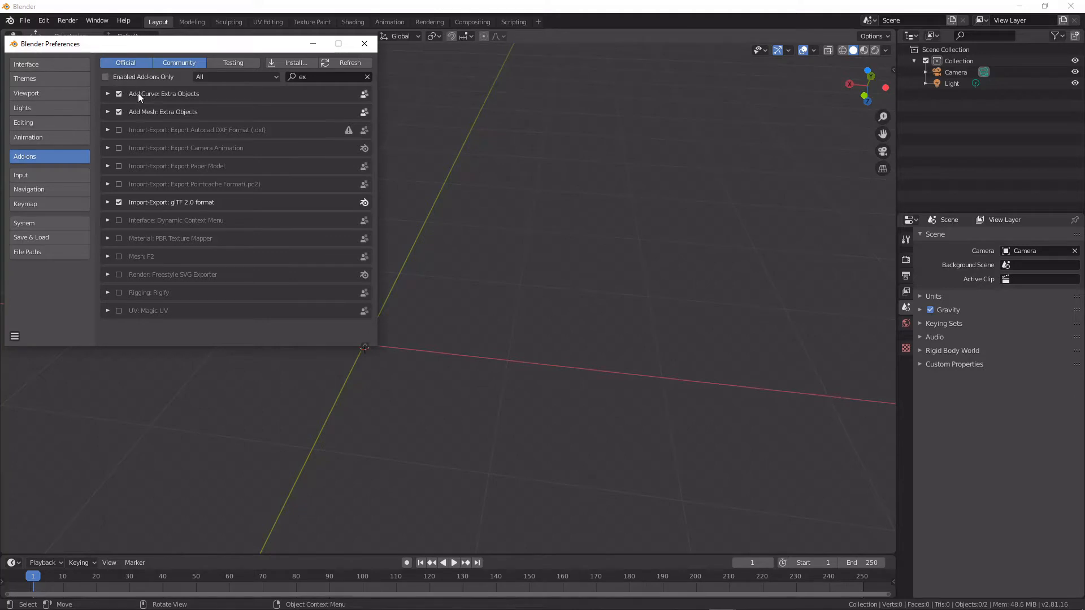
{"action": "left_click", "coordinate": [364, 43]}
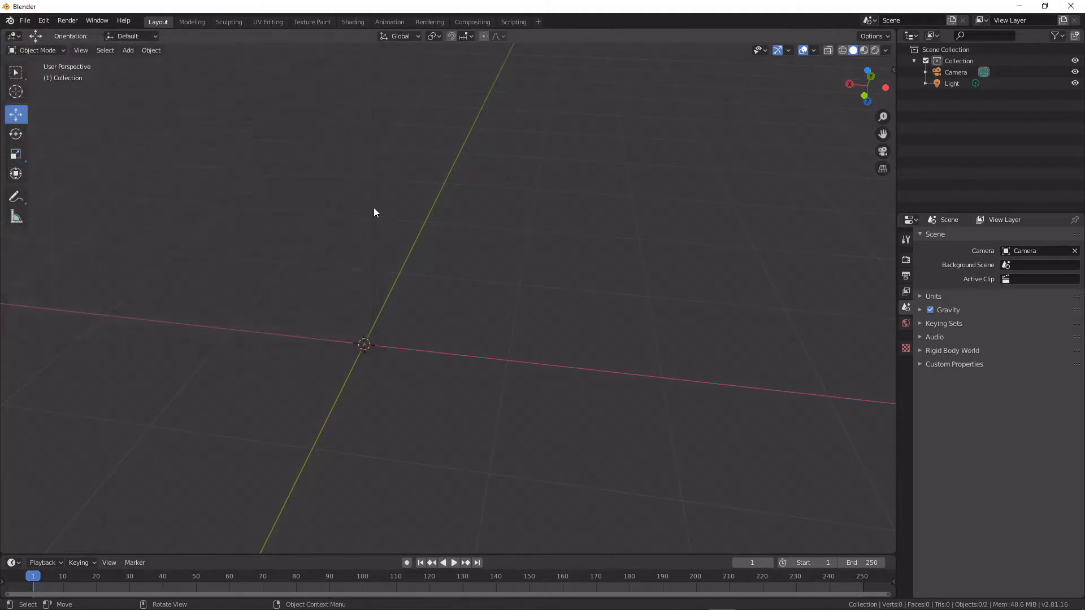
Add a Pipe T-Joint mesh from Mesh > Pipe Joints at the scene origin.
{"action": "left_click", "coordinate": [127, 49]}
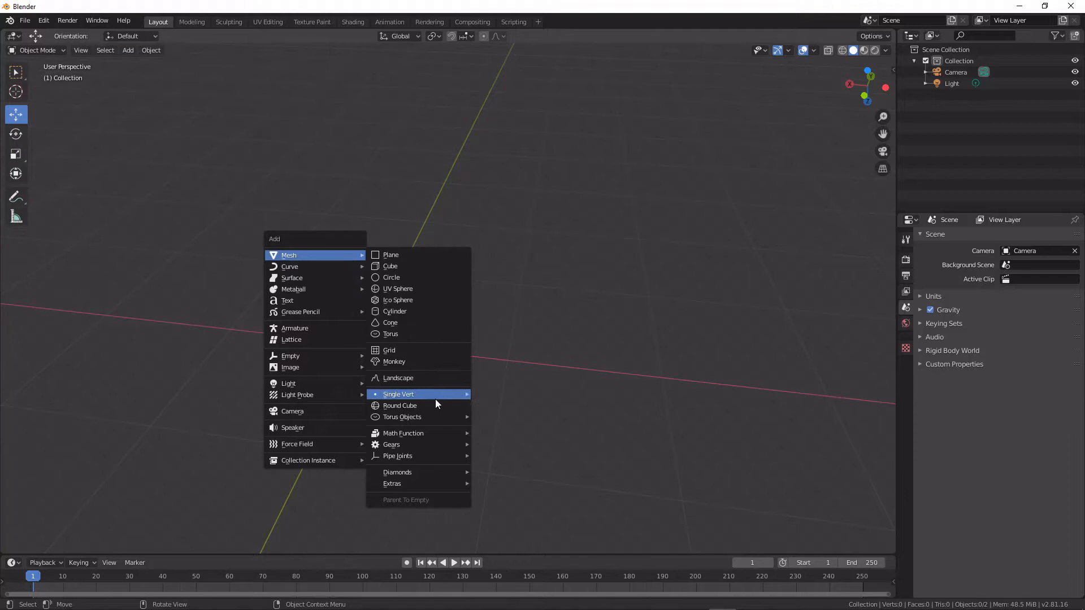
{"action": "mouse_move", "coordinate": [398, 456]}
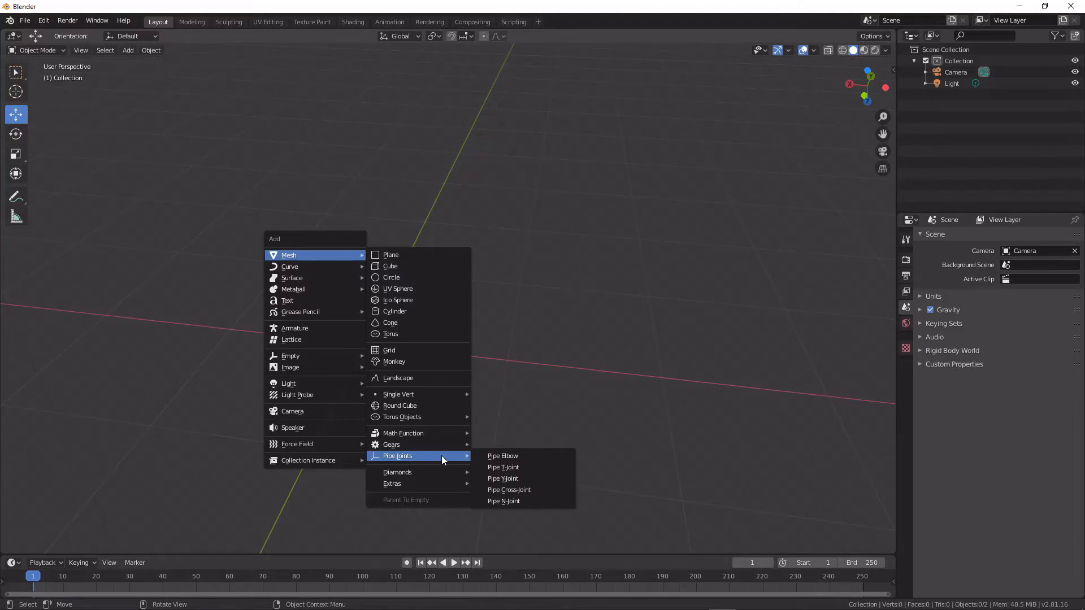
{"action": "mouse_move", "coordinate": [539, 467]}
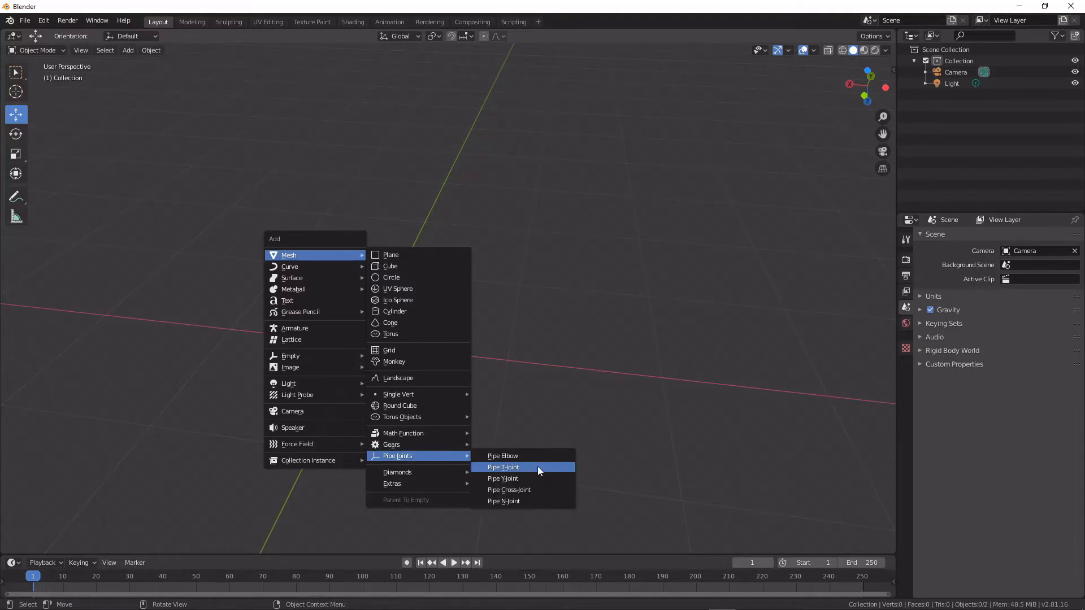
{"action": "mouse_move", "coordinate": [530, 471]}
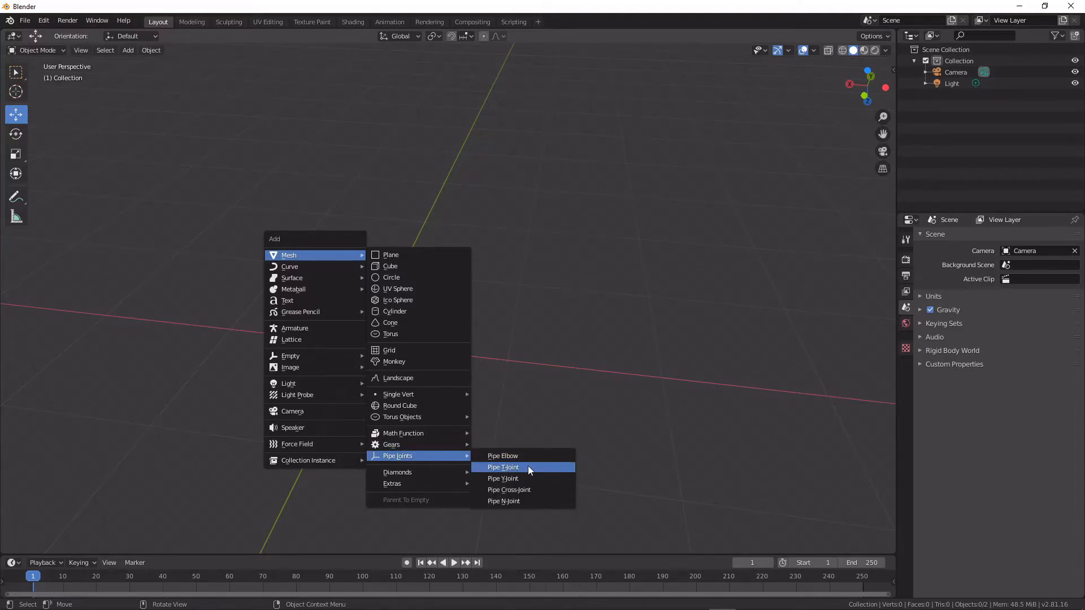
{"action": "left_click", "coordinate": [503, 466]}
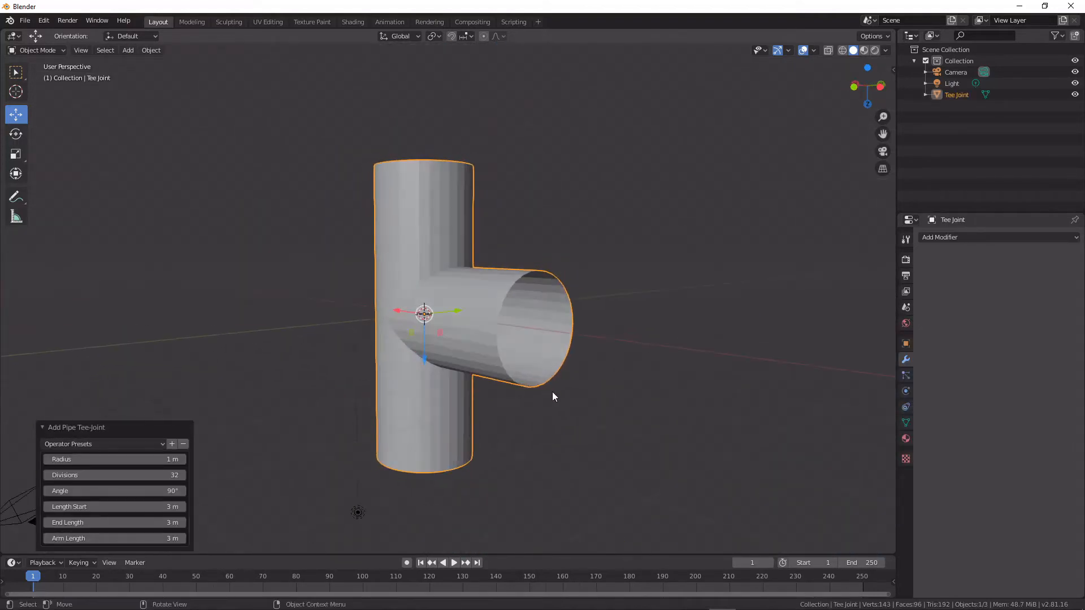
In Edit Mode, inset and extrude the side arm's end faces into a longer, narrower section.
{"action": "key", "text": "Tab"}
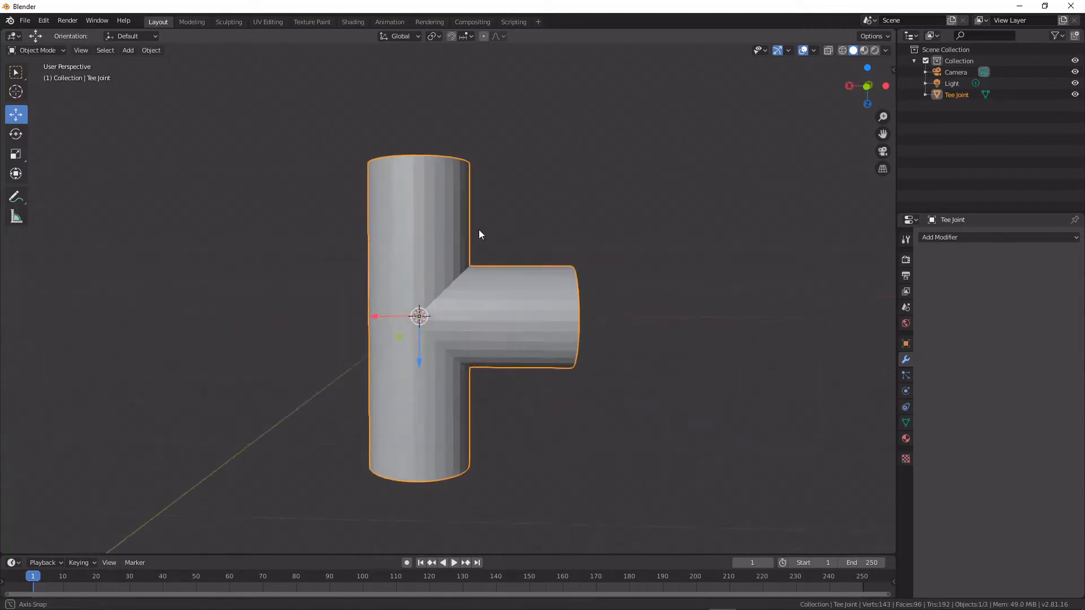
{"action": "key", "text": "Tab"}
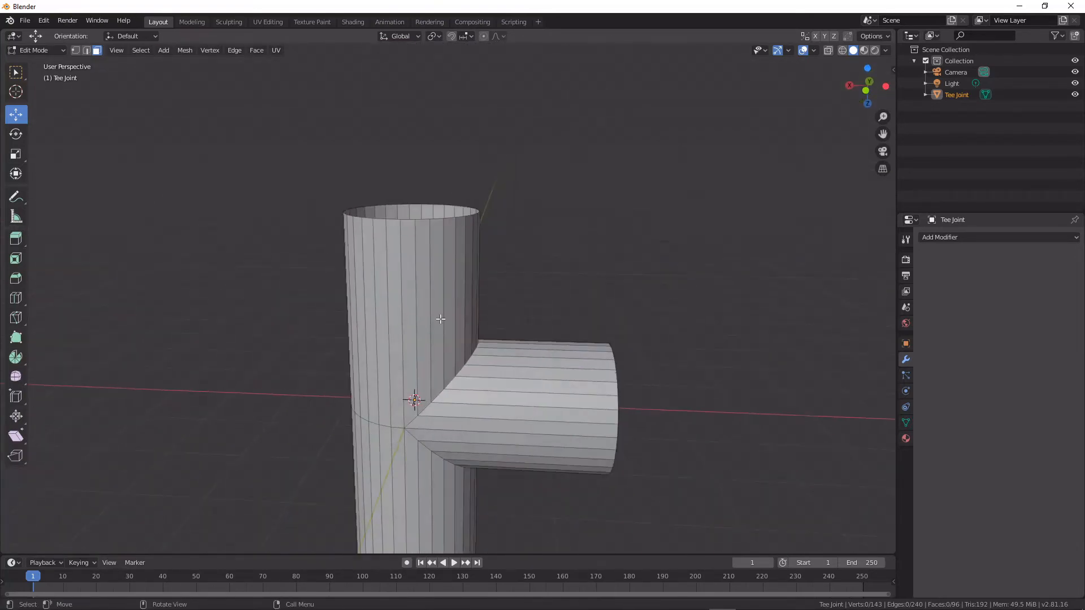
{"action": "key", "text": "Tab"}
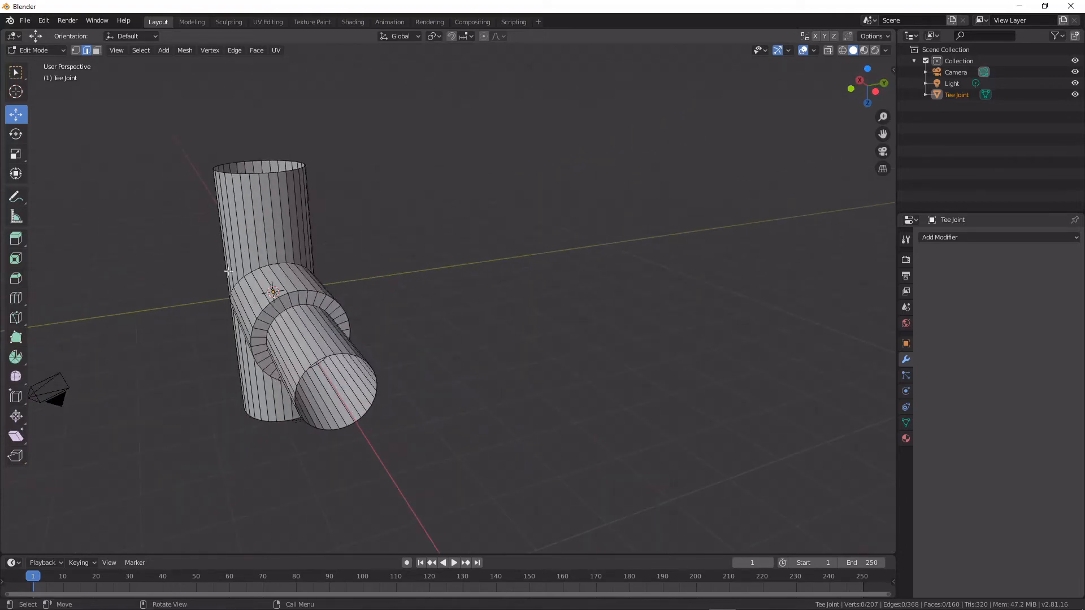
{"action": "mouse_move", "coordinate": [482, 388]}
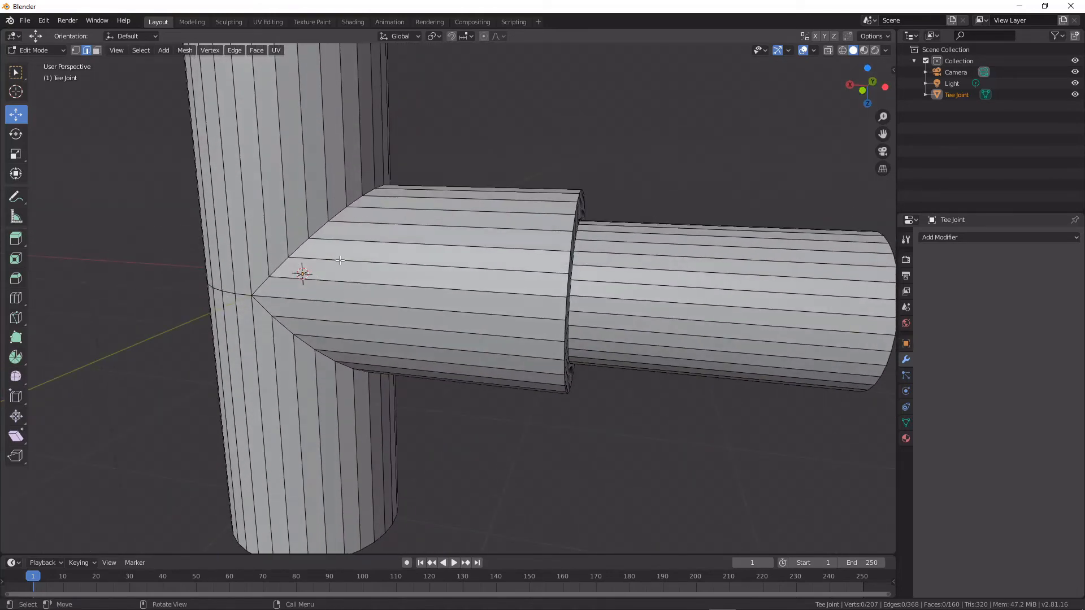
{"action": "mouse_move", "coordinate": [397, 166]}
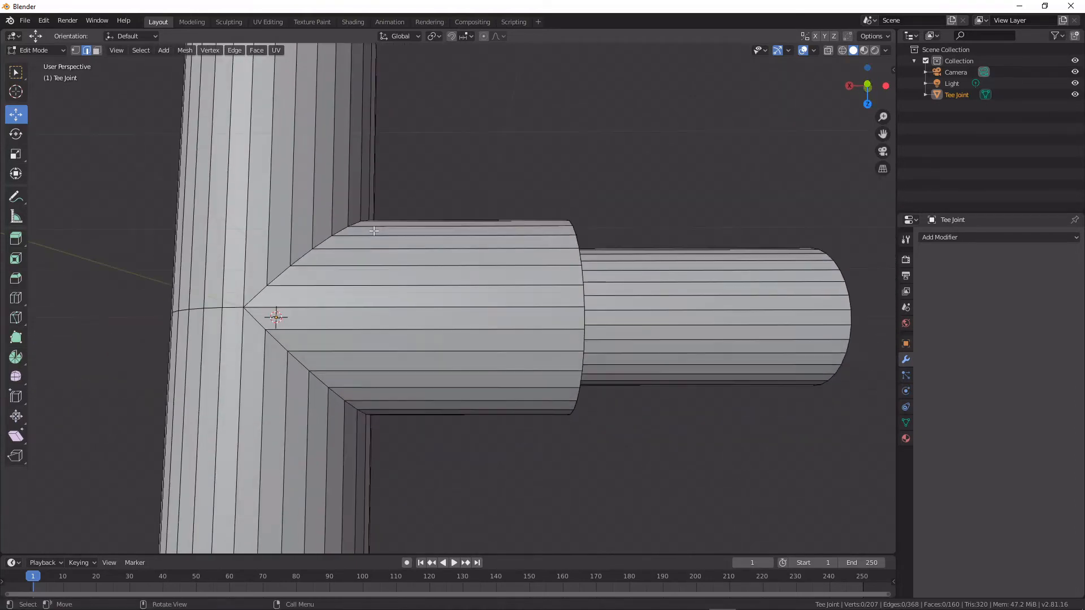
{"action": "mouse_move", "coordinate": [254, 264]}
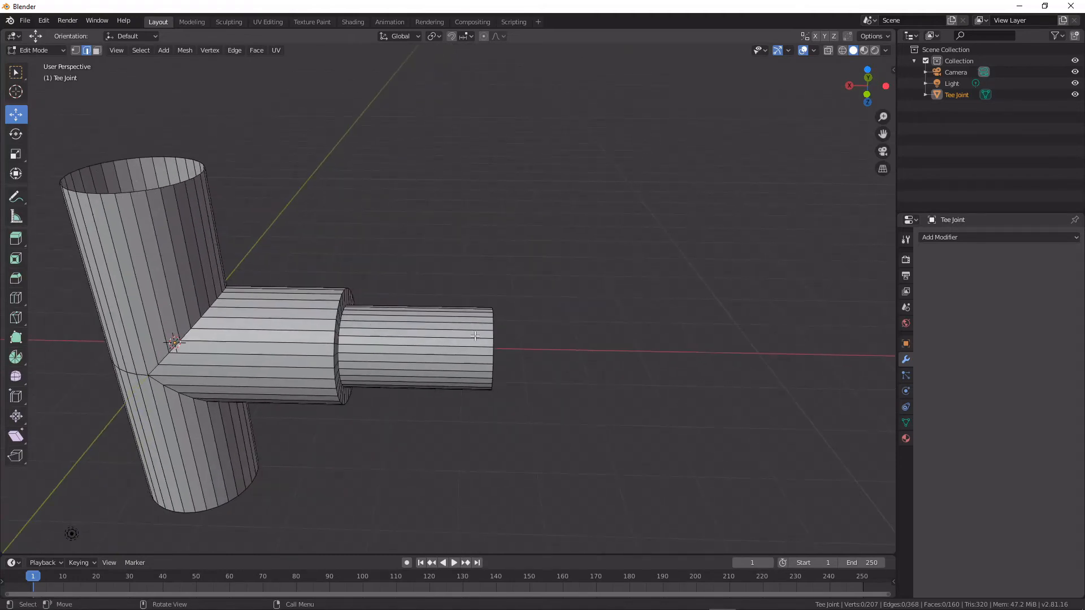
Add a second Pipe T-Joint, shifted along X and rotated 90° about Y.
{"action": "key", "text": "a"}
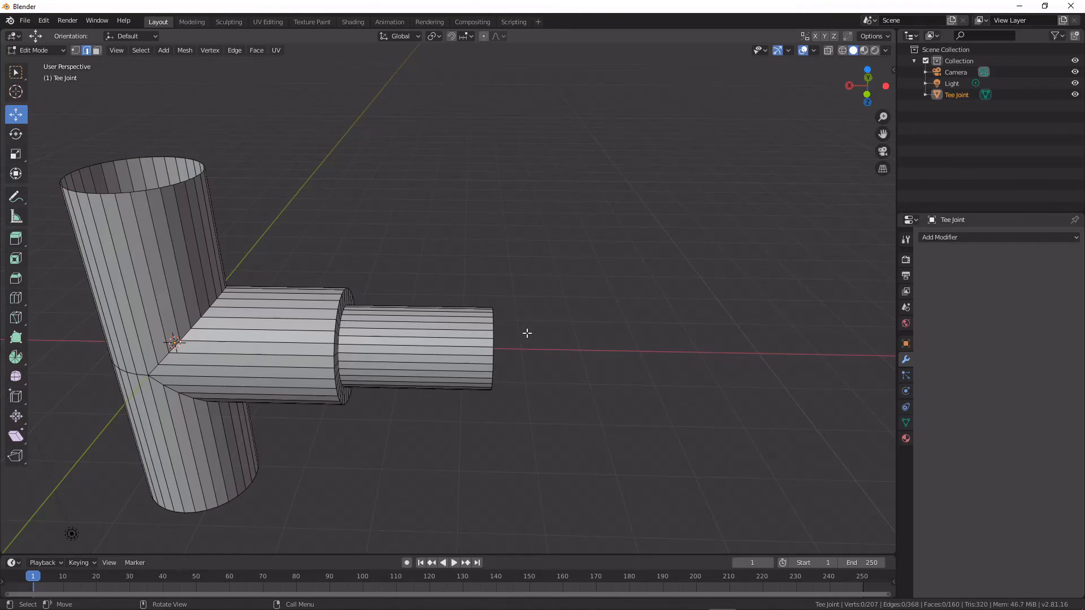
{"action": "left_click", "coordinate": [162, 50]}
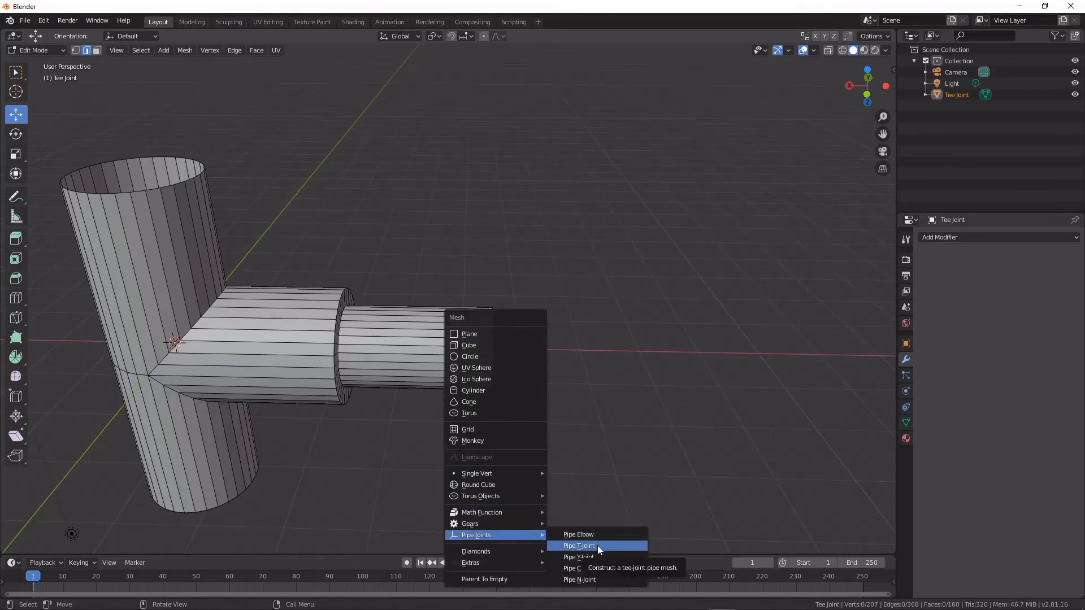
{"action": "left_click", "coordinate": [578, 545]}
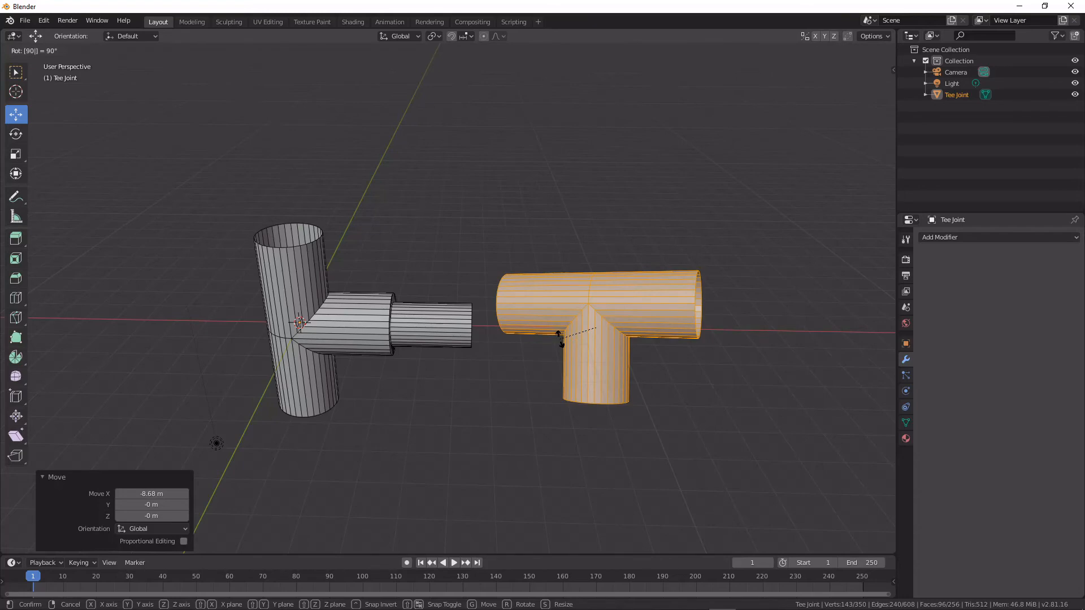
{"action": "key", "text": "y"}
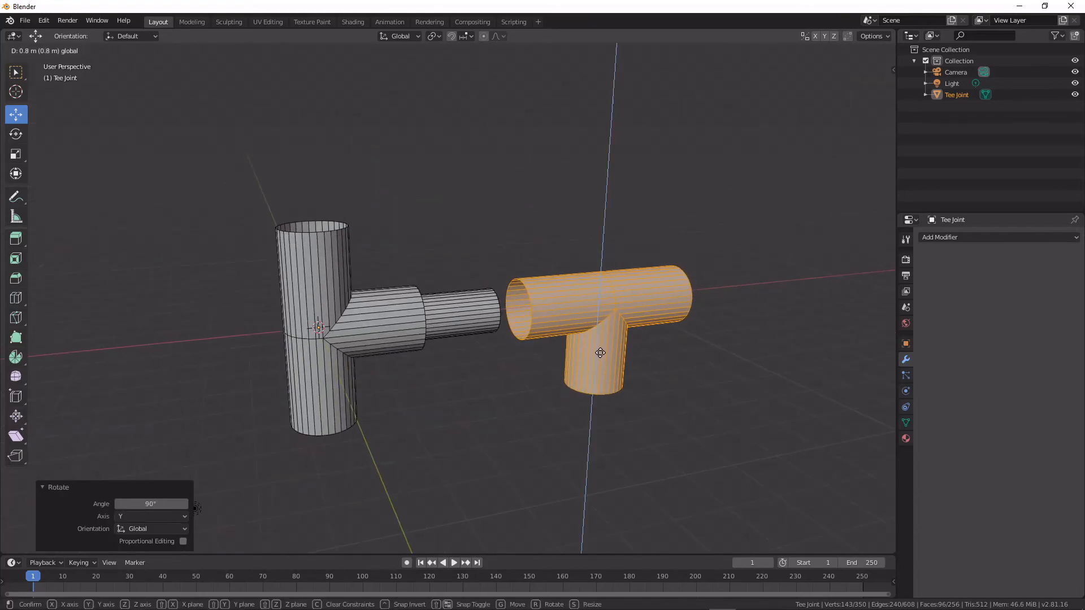
Bridge the two selected open pipe end loops with LoopTools Bridge.
{"action": "key", "text": "Tab"}
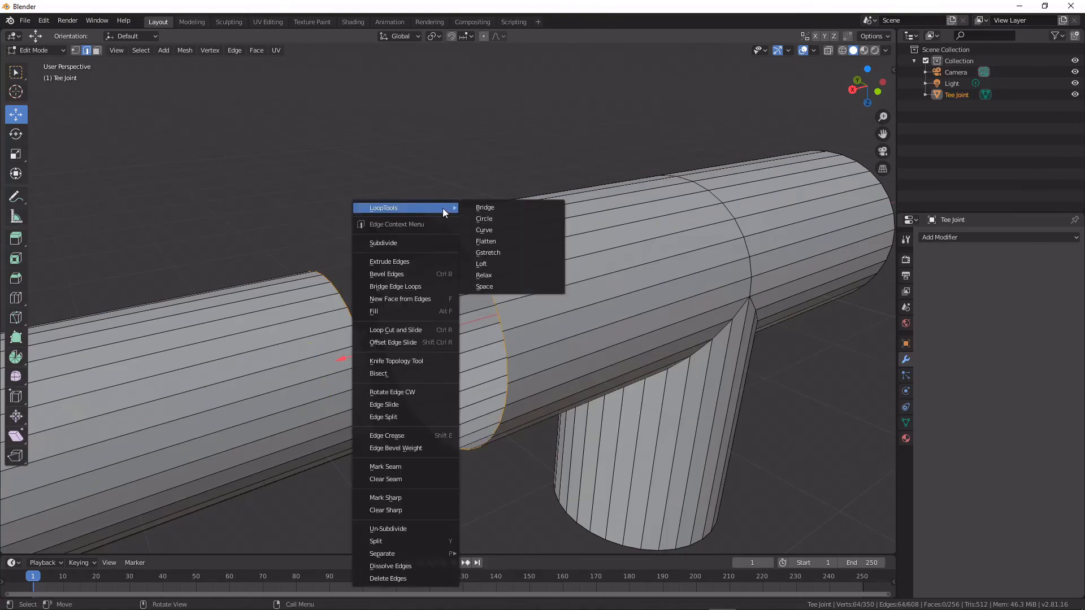
{"action": "left_click", "coordinate": [485, 207]}
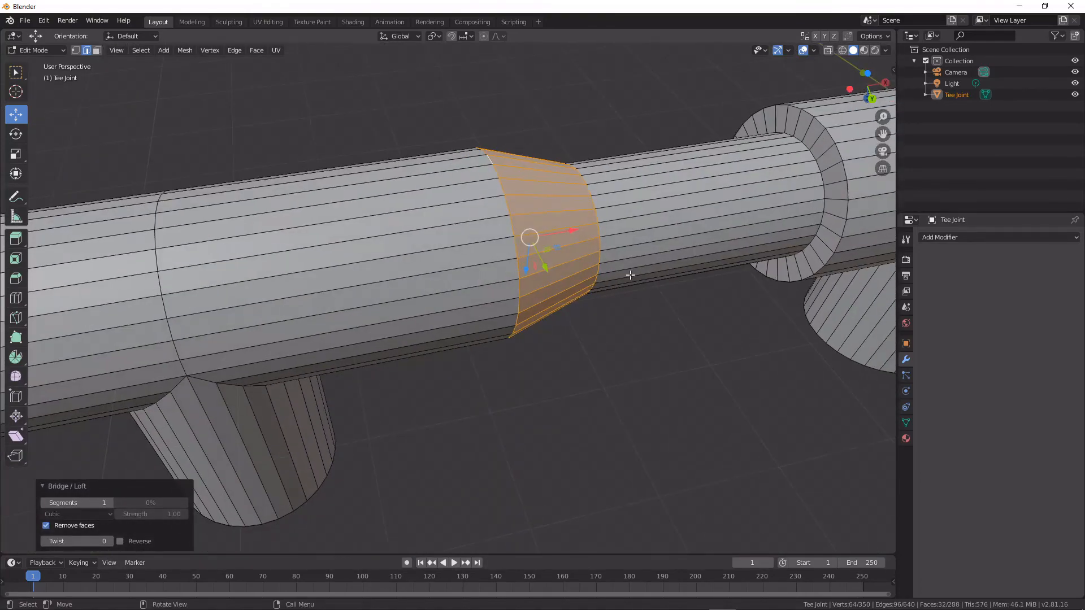